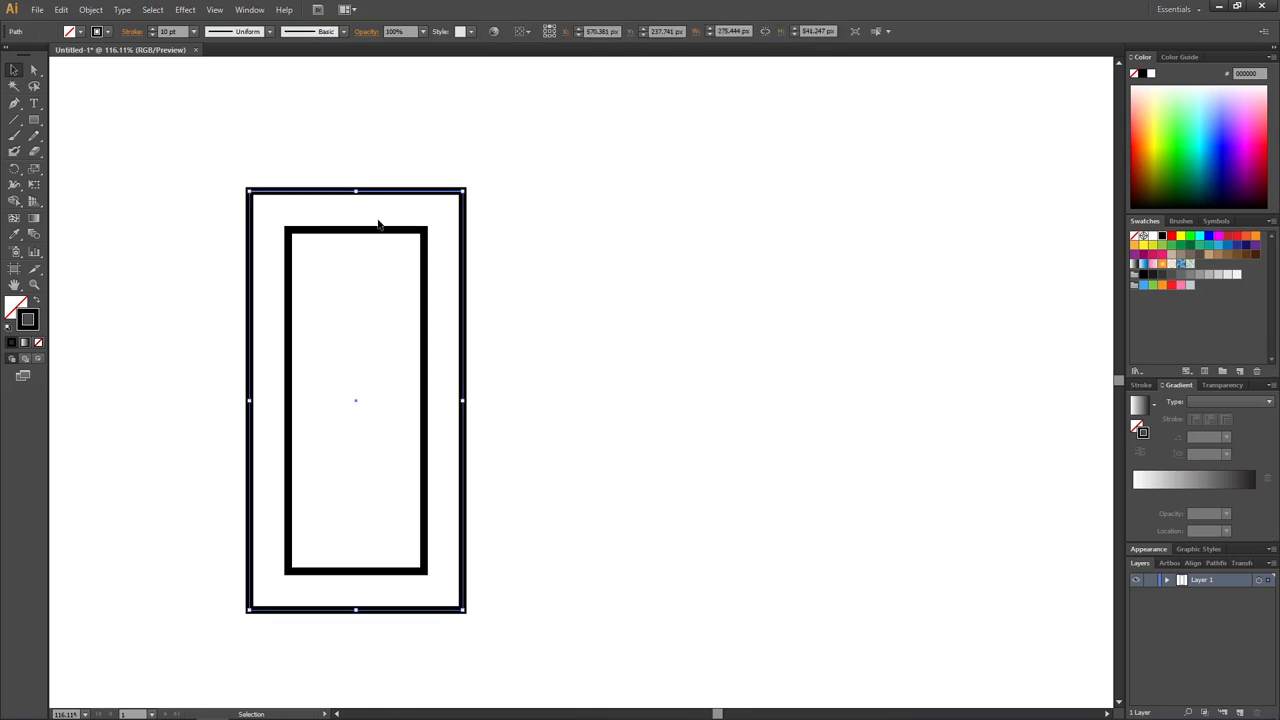
{"action": "mouse_move", "coordinate": [448, 234]}
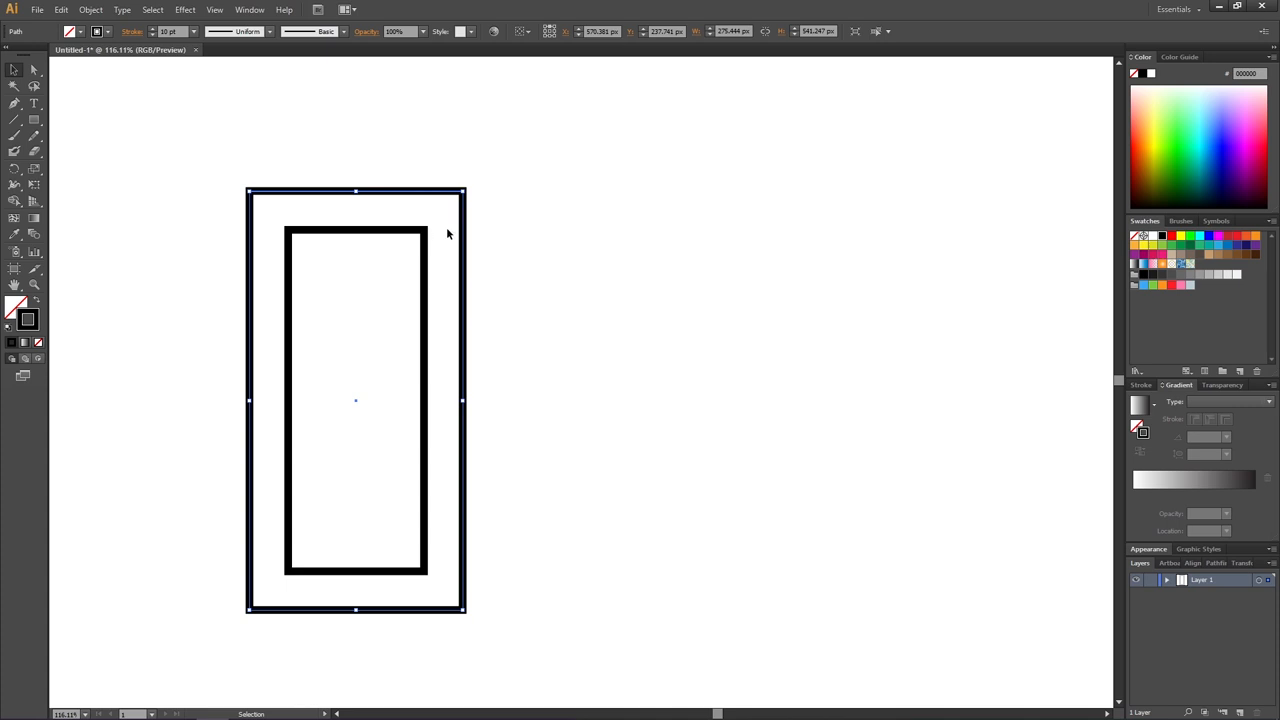
{"action": "mouse_move", "coordinate": [404, 598]}
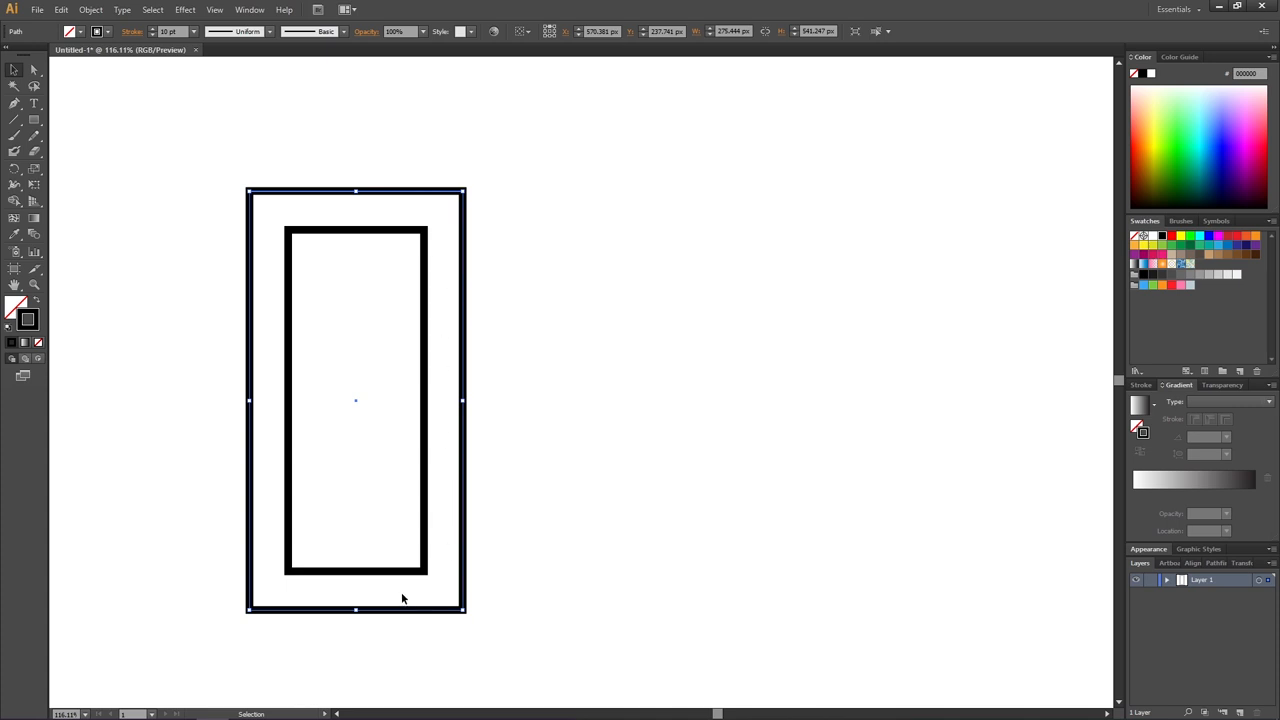
{"action": "mouse_move", "coordinate": [44, 124]}
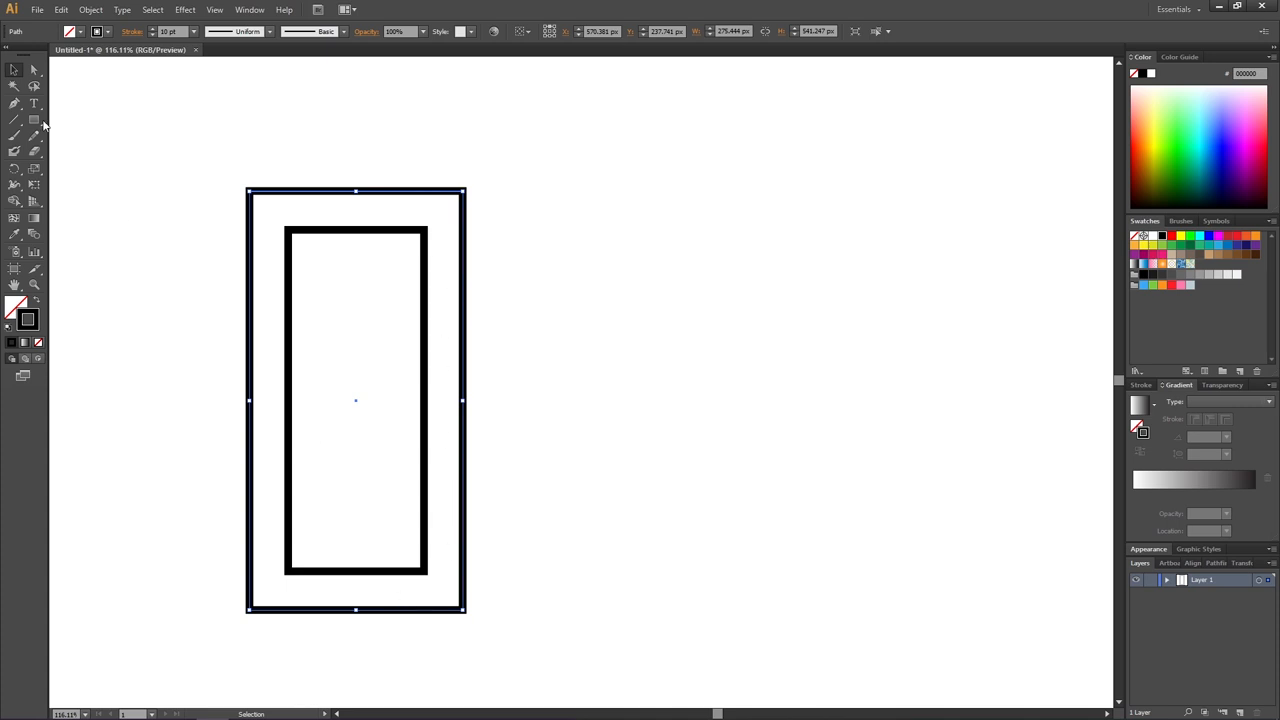
Draw a second rectangle right of the first and give it a negative inner offset path
{"action": "left_click_drag", "start_coordinate": [592, 212], "coordinate": [758, 584]}
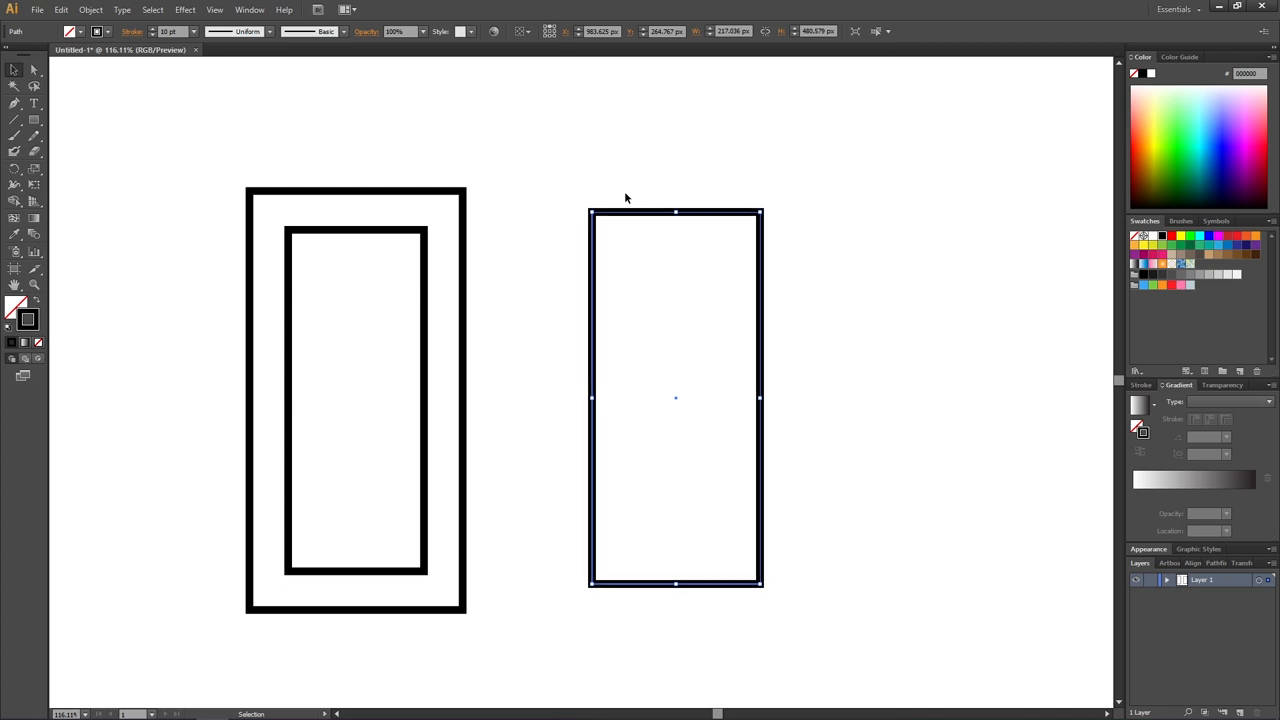
{"action": "mouse_move", "coordinate": [730, 204]}
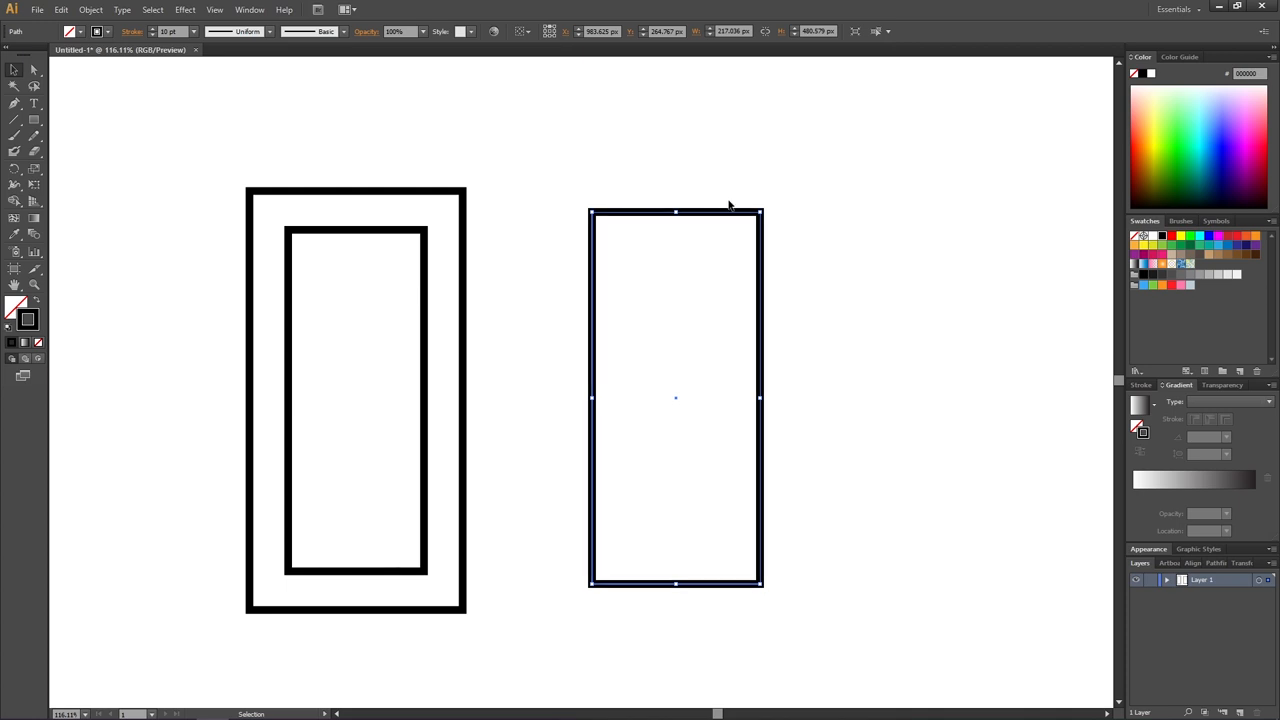
{"action": "mouse_move", "coordinate": [760, 212]}
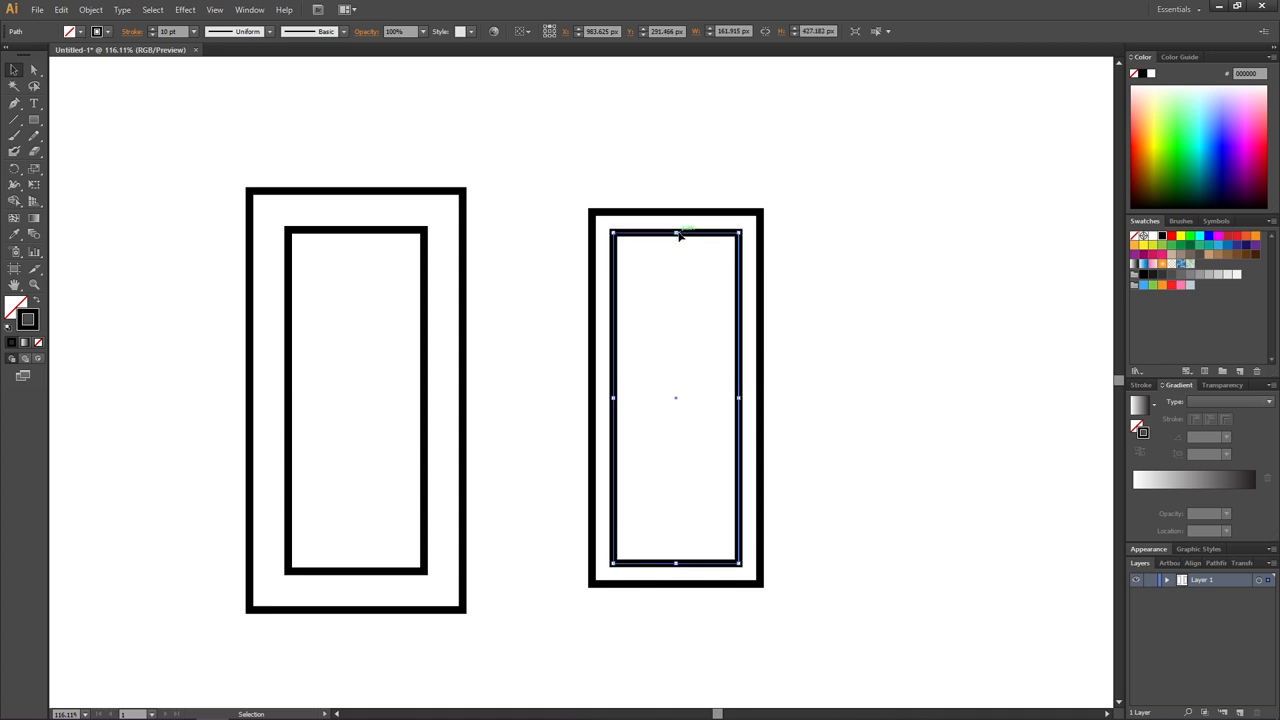
{"action": "left_click", "coordinate": [788, 258]}
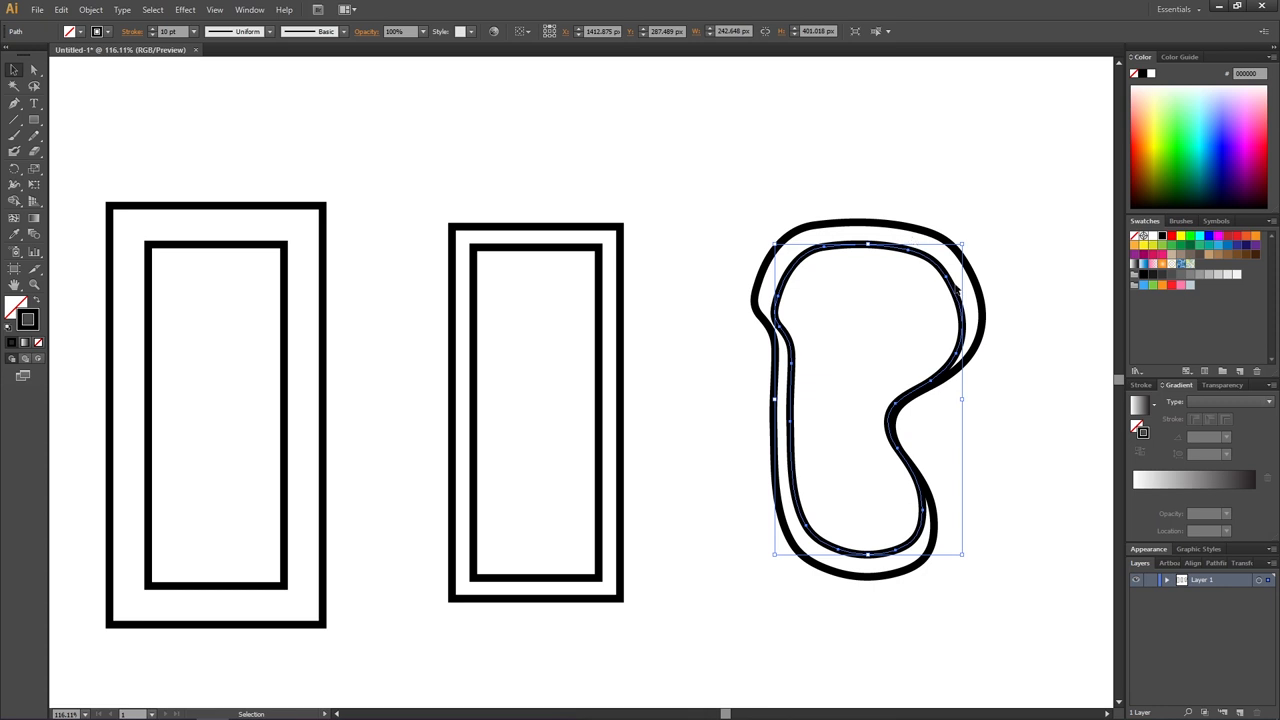
{"action": "mouse_move", "coordinate": [968, 330]}
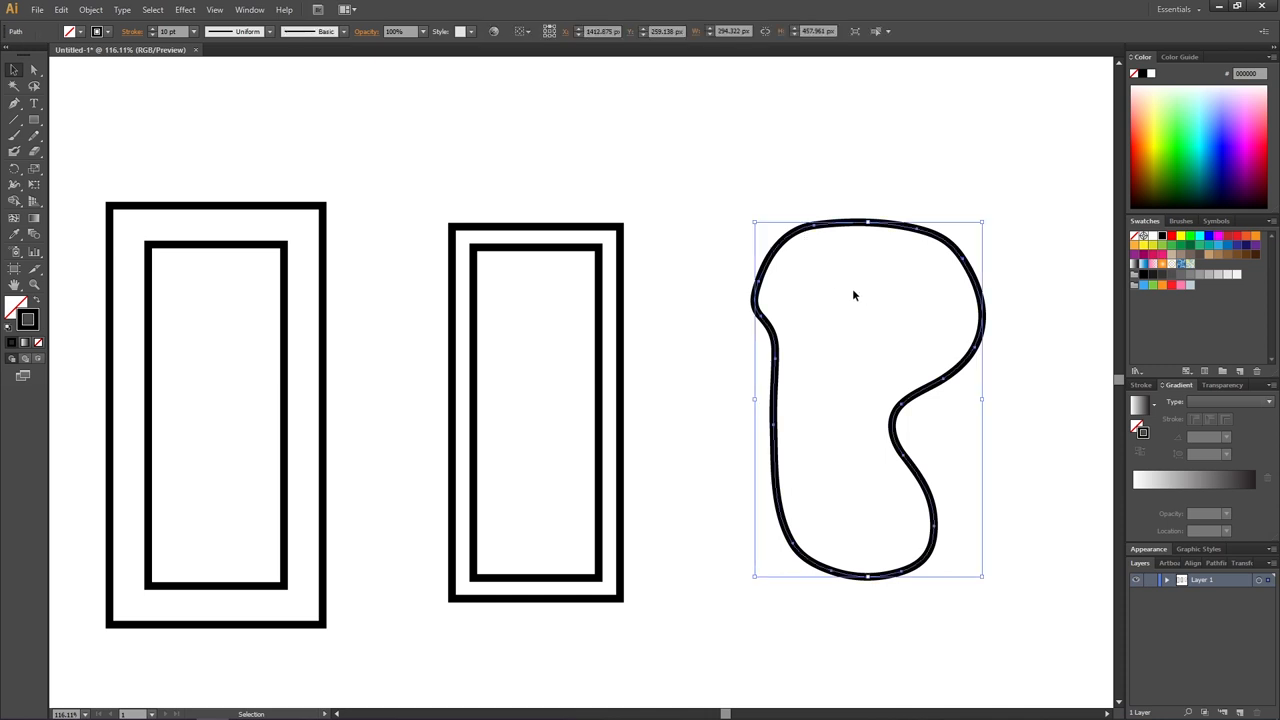
Preview a negative Offset Path on the blob via Object > Path > Offset Path
{"action": "left_click", "coordinate": [90, 10]}
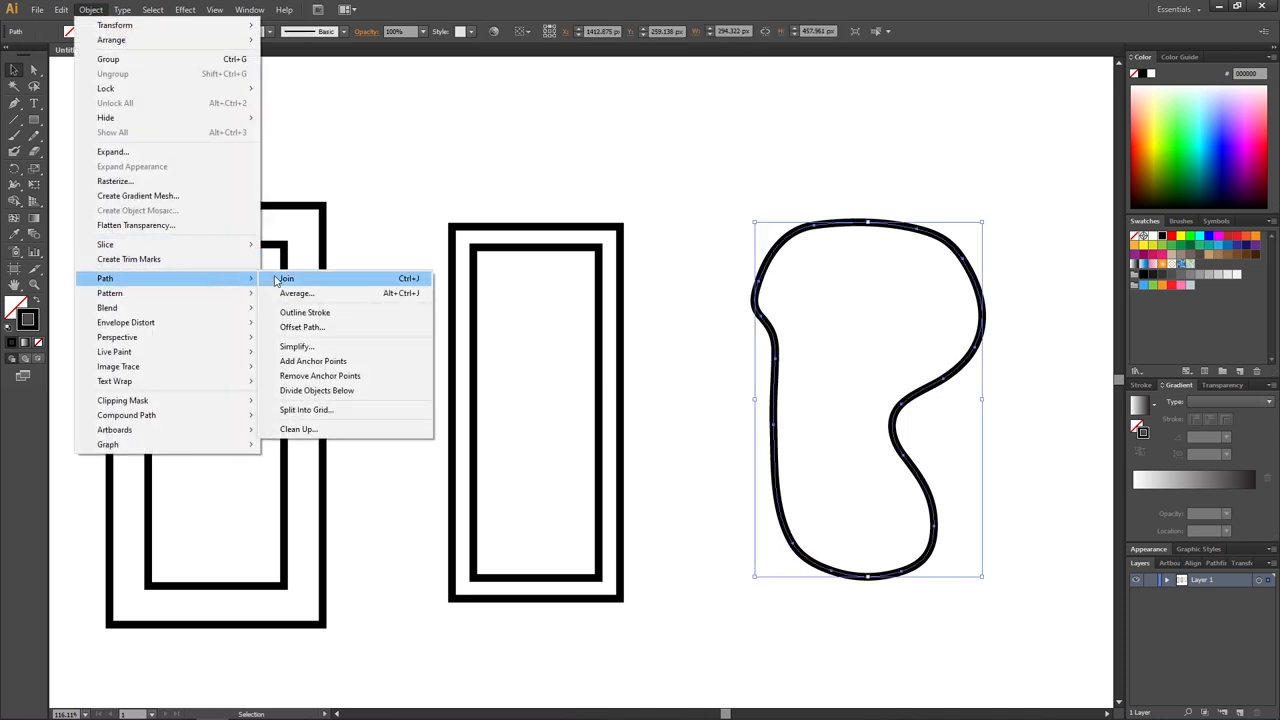
{"action": "left_click", "coordinate": [300, 328]}
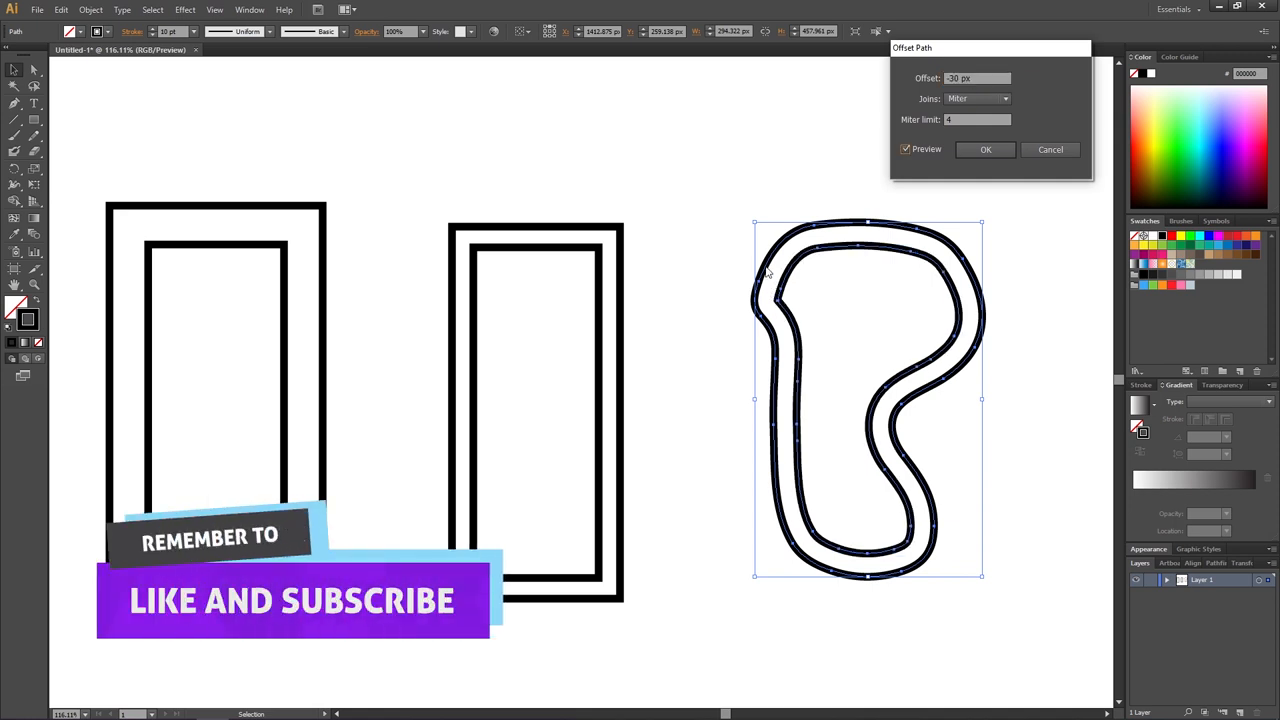
{"action": "mouse_move", "coordinate": [788, 288]}
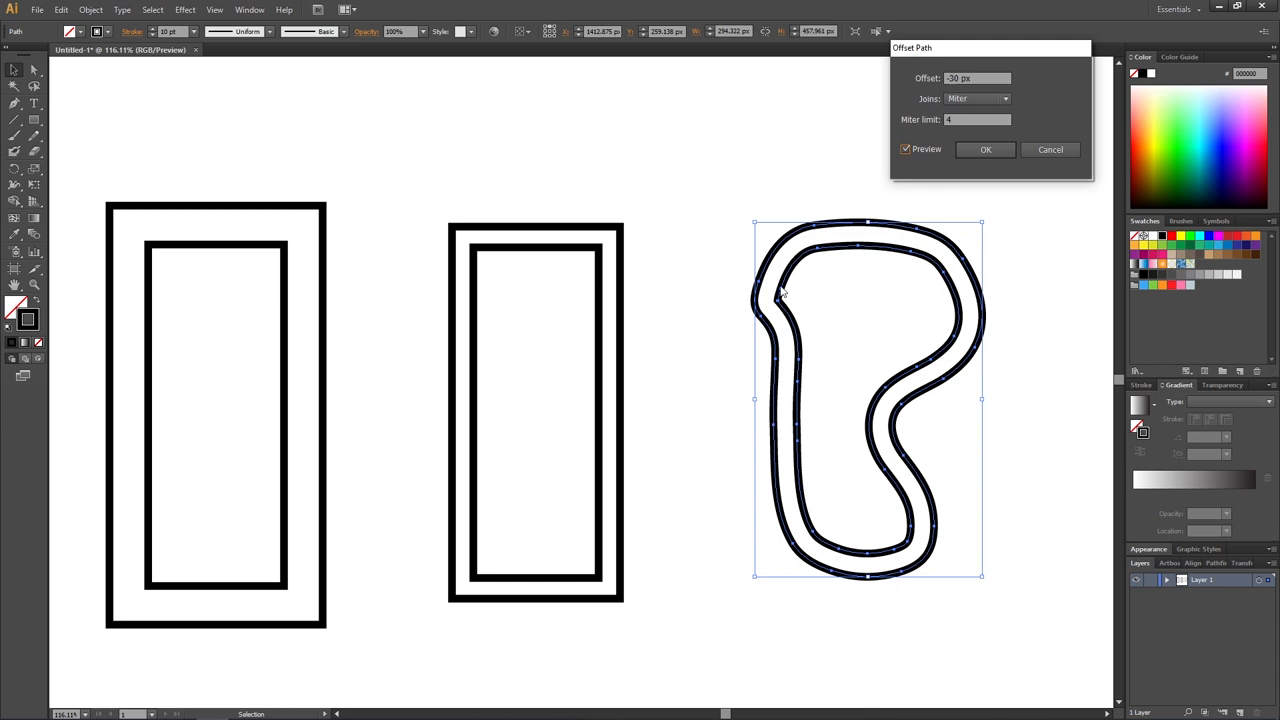
{"action": "mouse_move", "coordinate": [744, 292]}
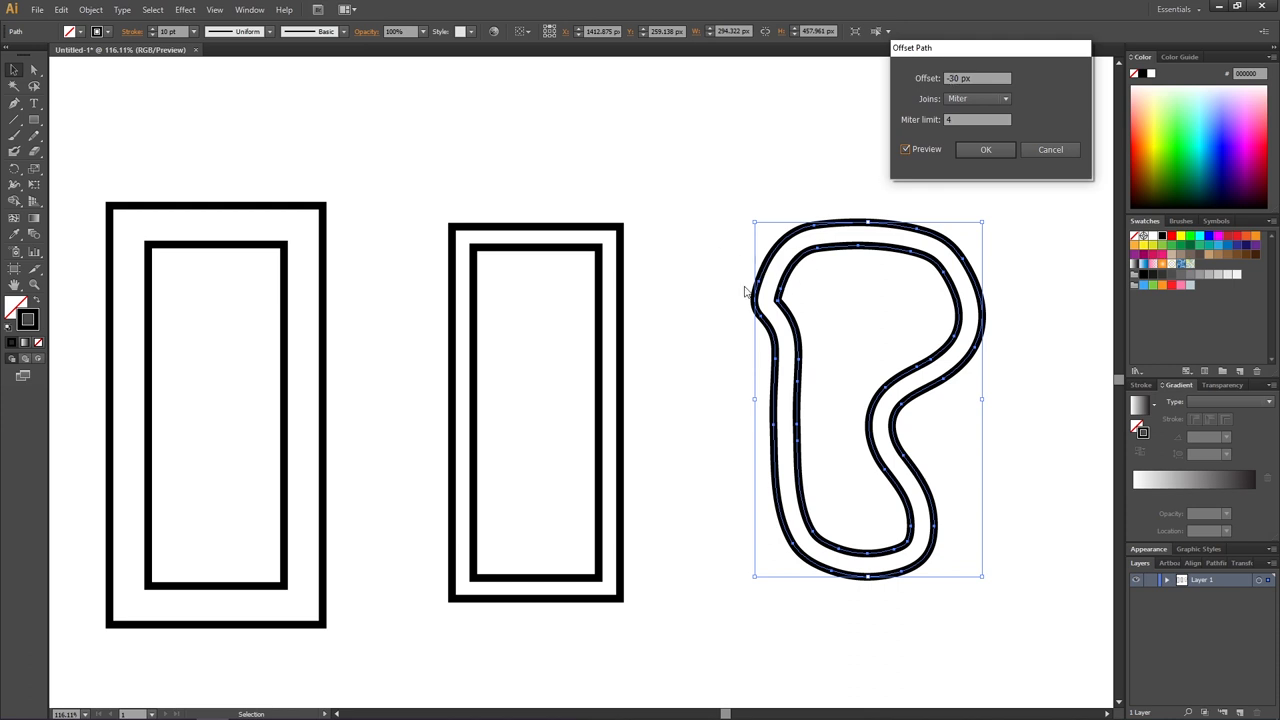
Confirm the blob's inner offset so all three shapes have nested outlines
{"action": "left_click", "coordinate": [984, 148]}
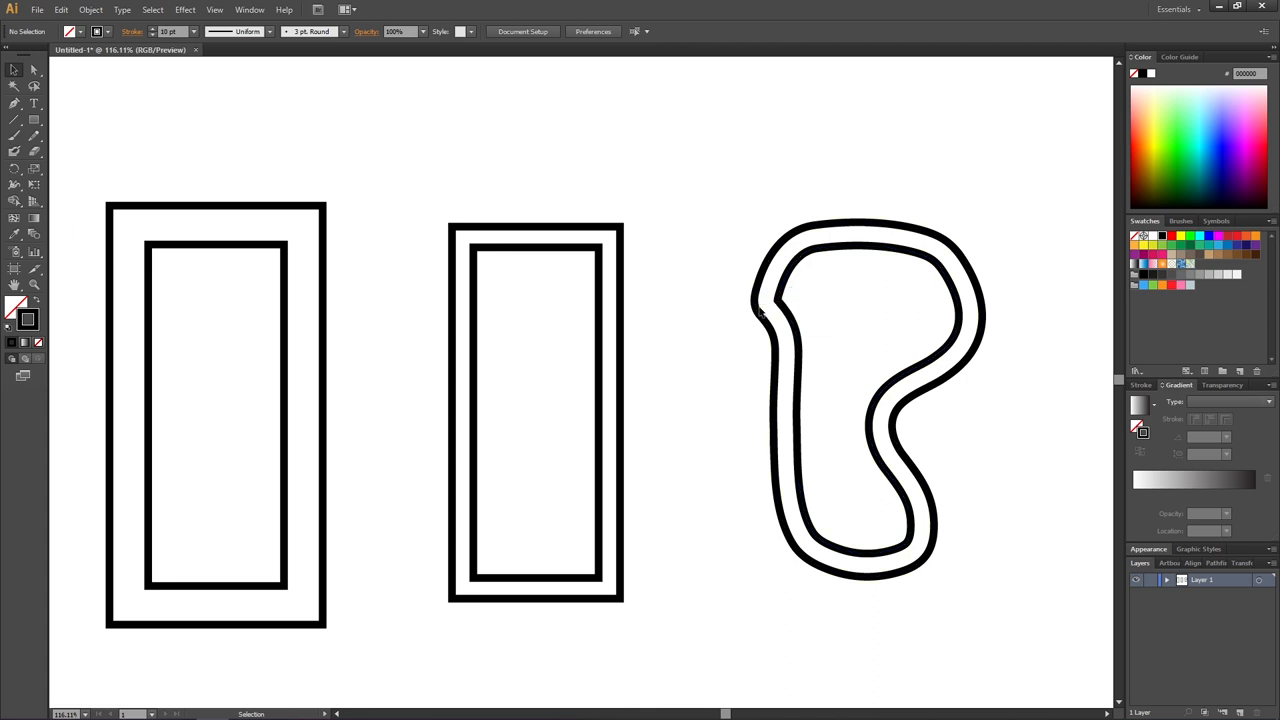
{"action": "mouse_move", "coordinate": [762, 312]}
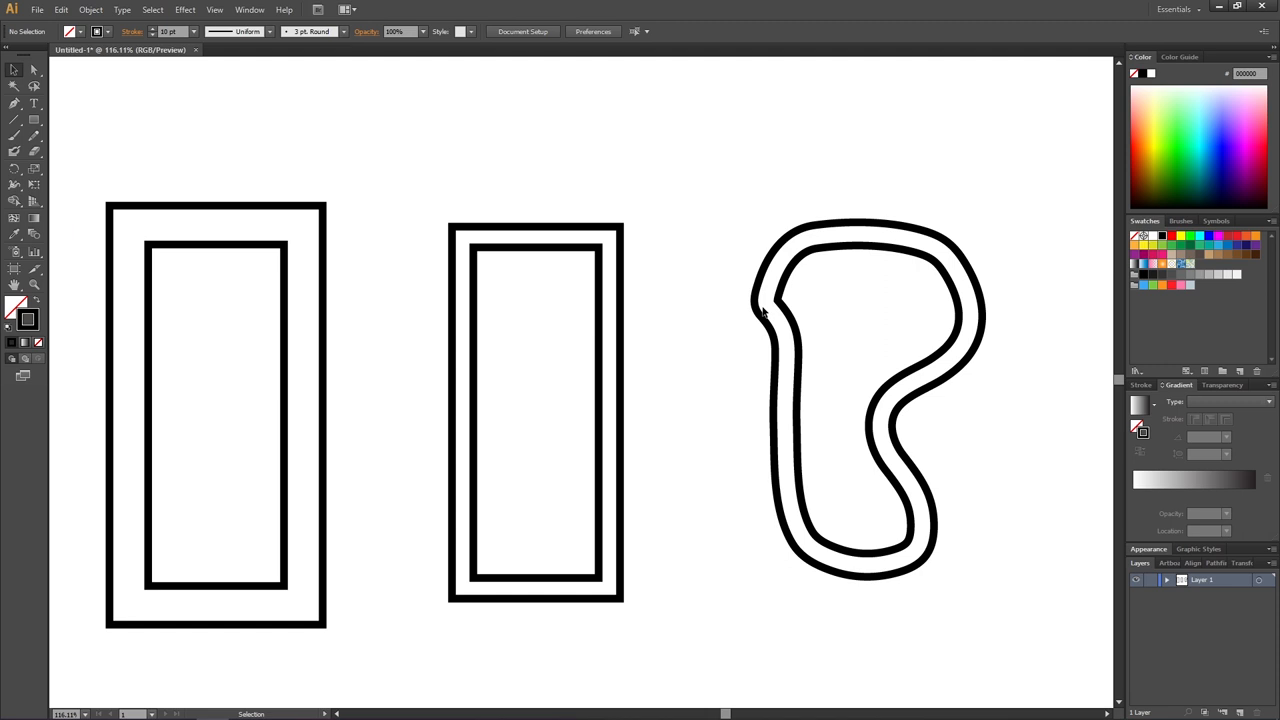
Simplify the blob's inner outline, tuning Curve Precision to reduce anchor points
{"action": "left_click", "coordinate": [780, 300]}
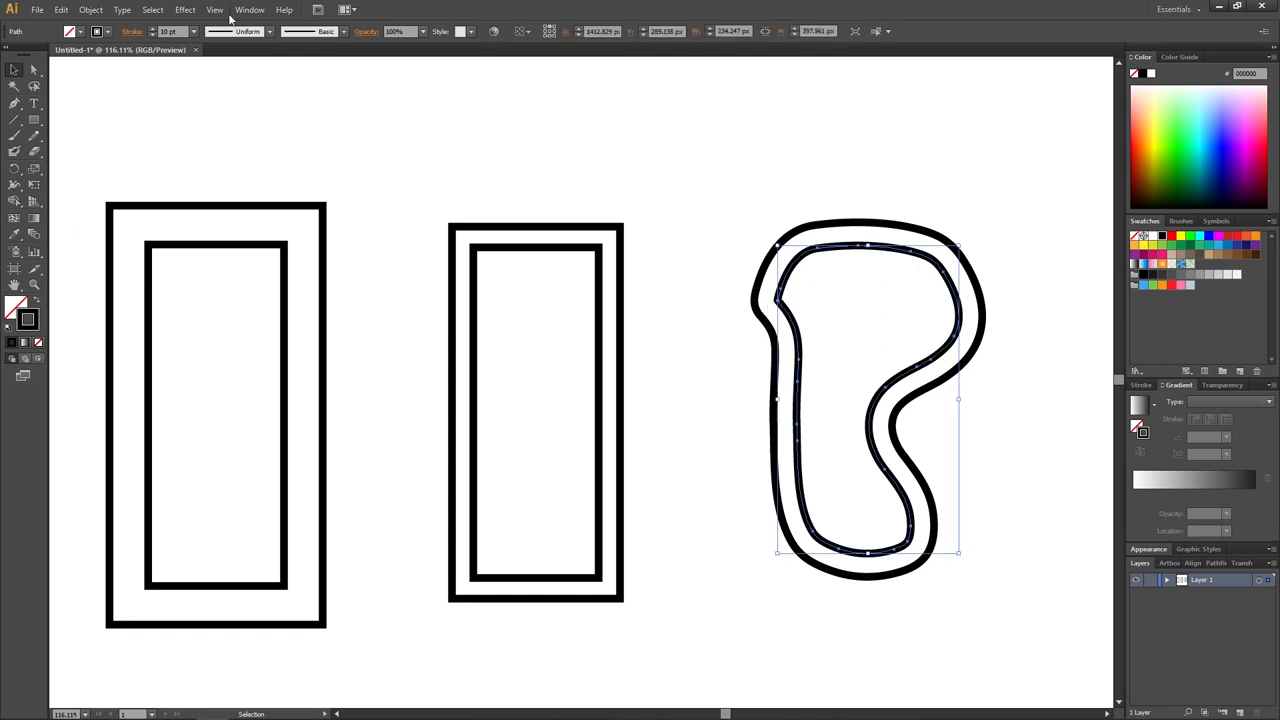
{"action": "left_click", "coordinate": [90, 8]}
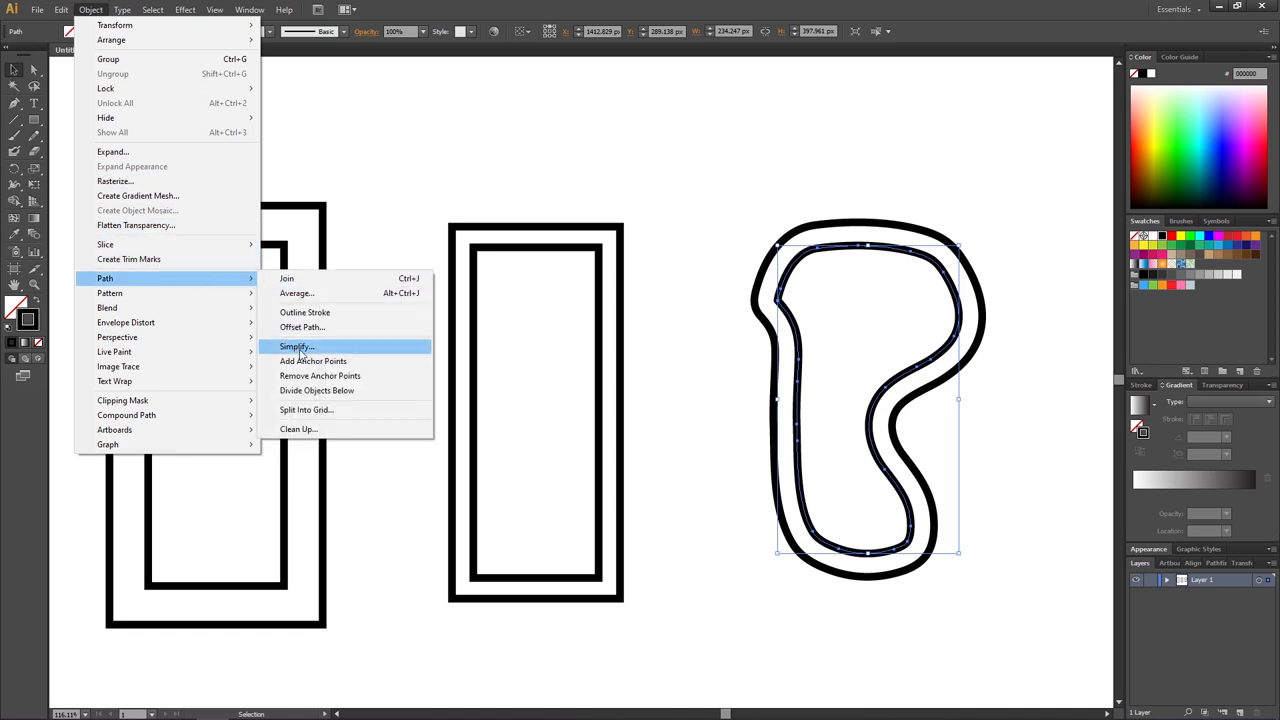
{"action": "left_click", "coordinate": [296, 346]}
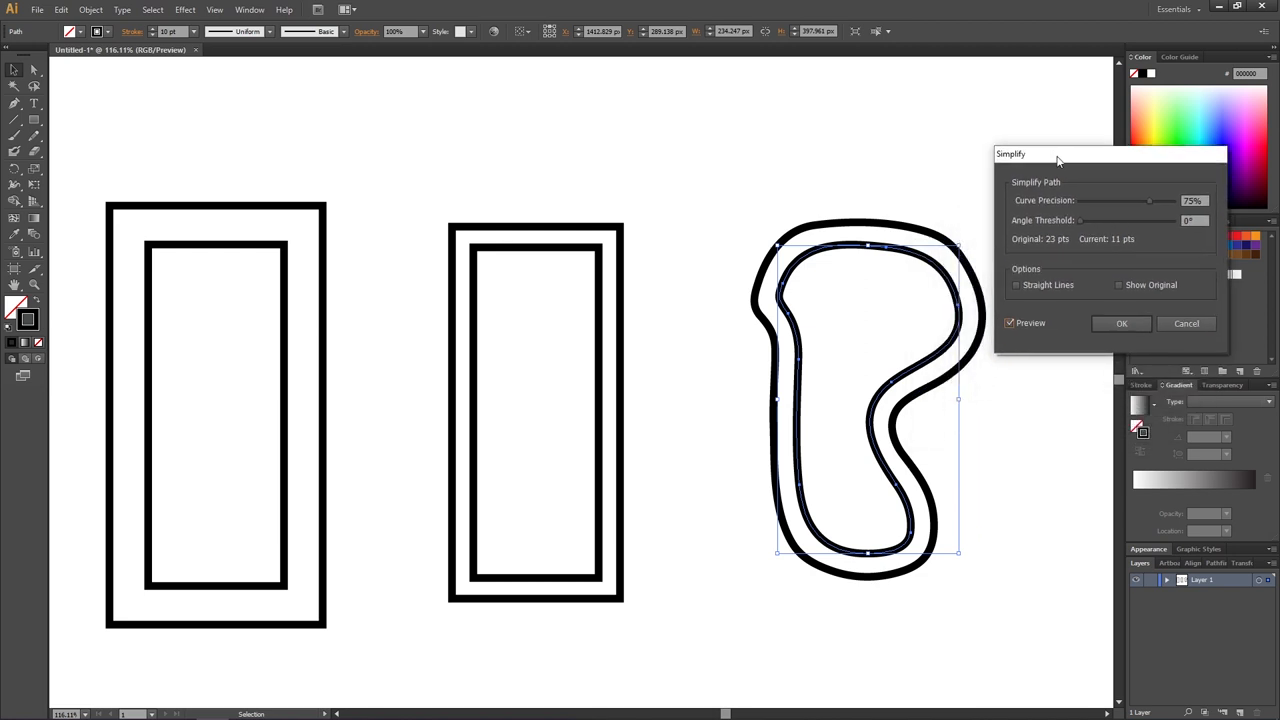
{"action": "left_click_drag", "start_coordinate": [1150, 200], "coordinate": [1152, 200]}
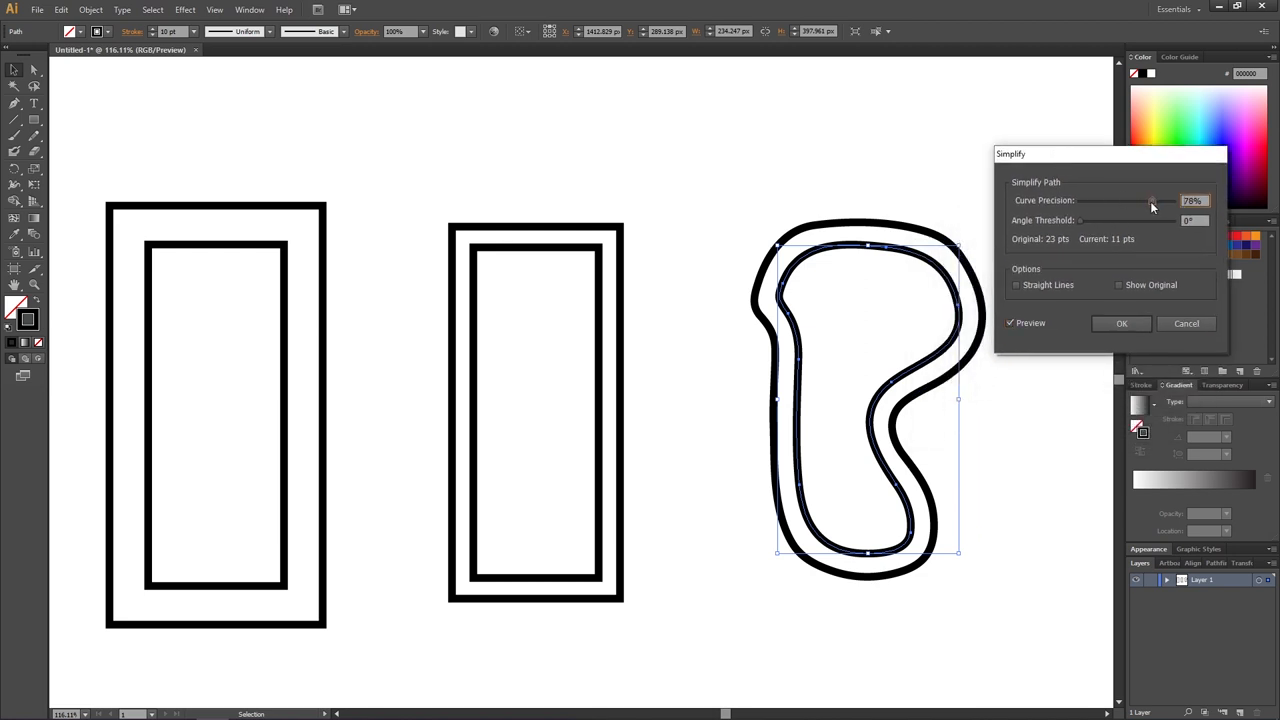
{"action": "left_click_drag", "start_coordinate": [1152, 200], "coordinate": [1164, 200]}
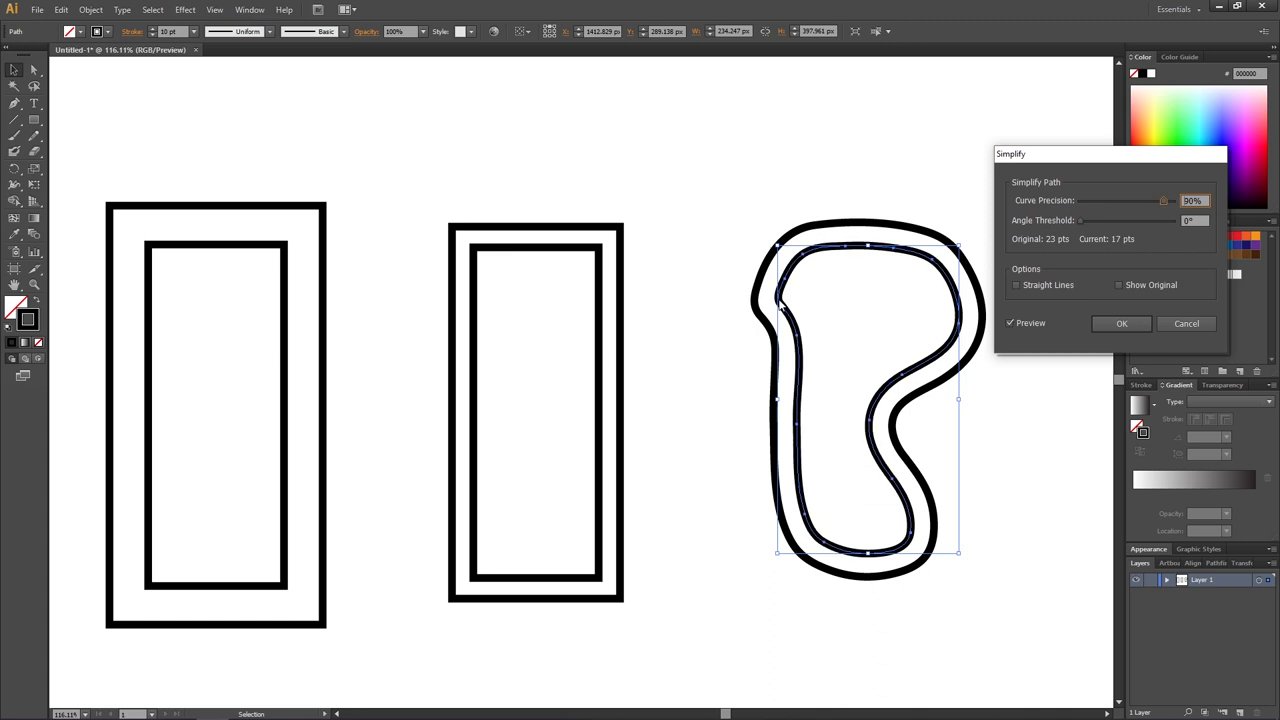
{"action": "mouse_move", "coordinate": [782, 306]}
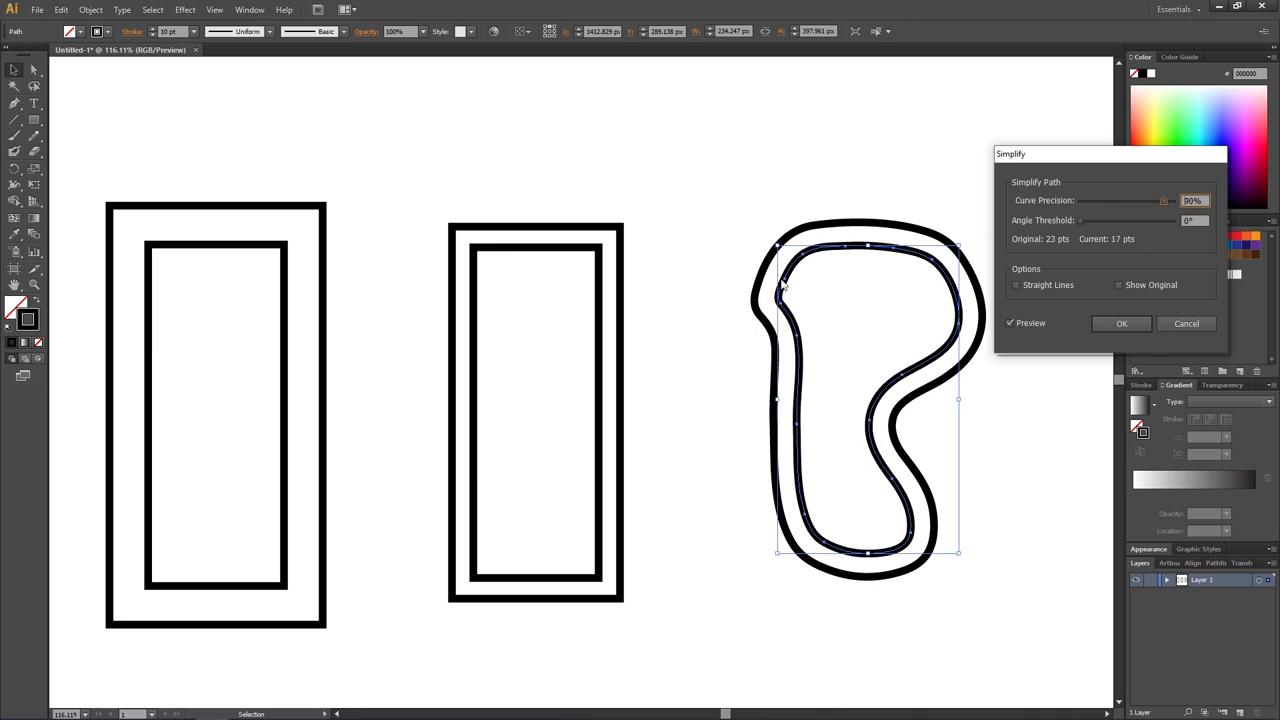